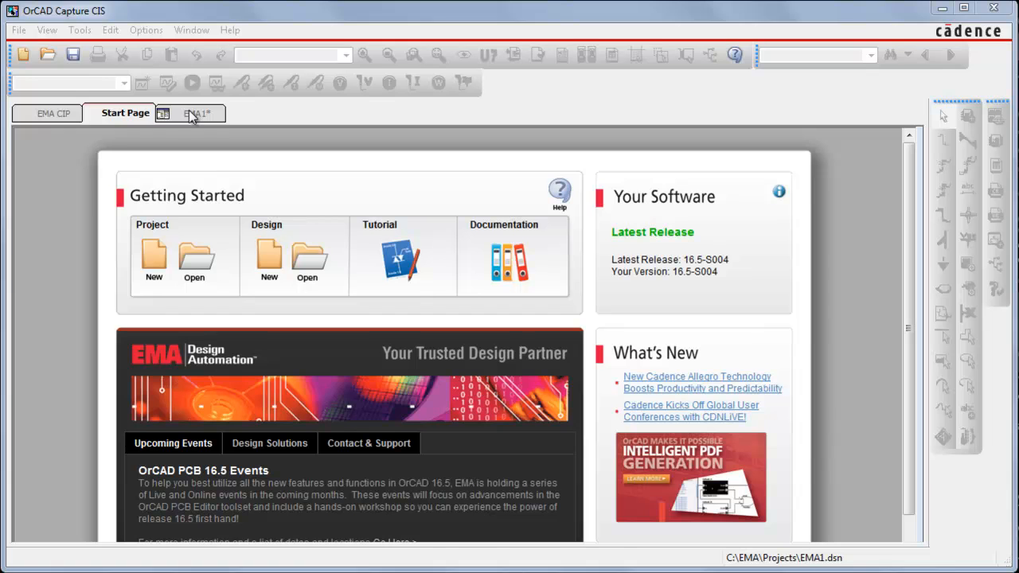
# Switch to the EMA1 project and launch the design-file string search utility from EMA Apps.
pyautogui.click(198, 111)
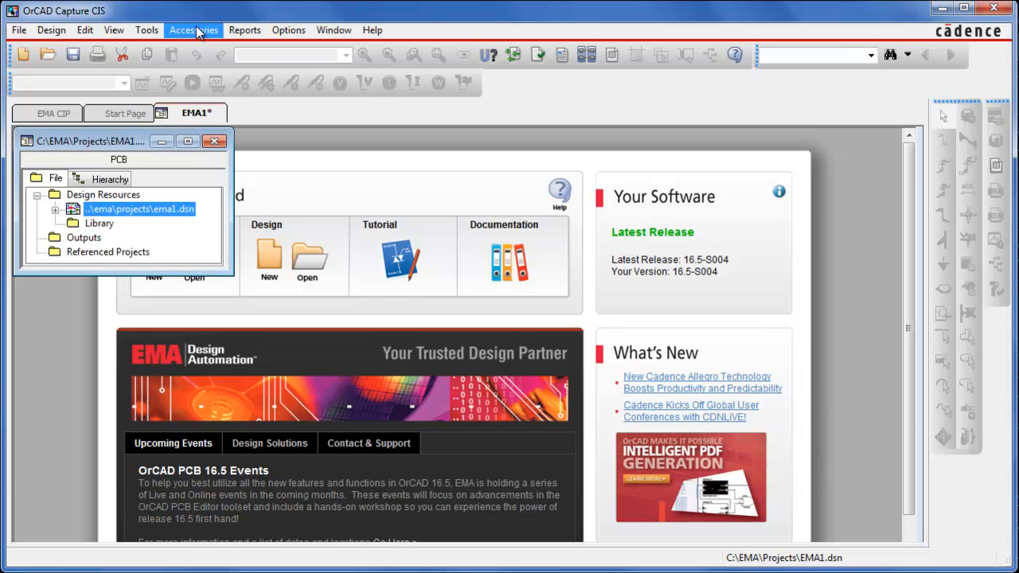
pyautogui.click(194, 29)
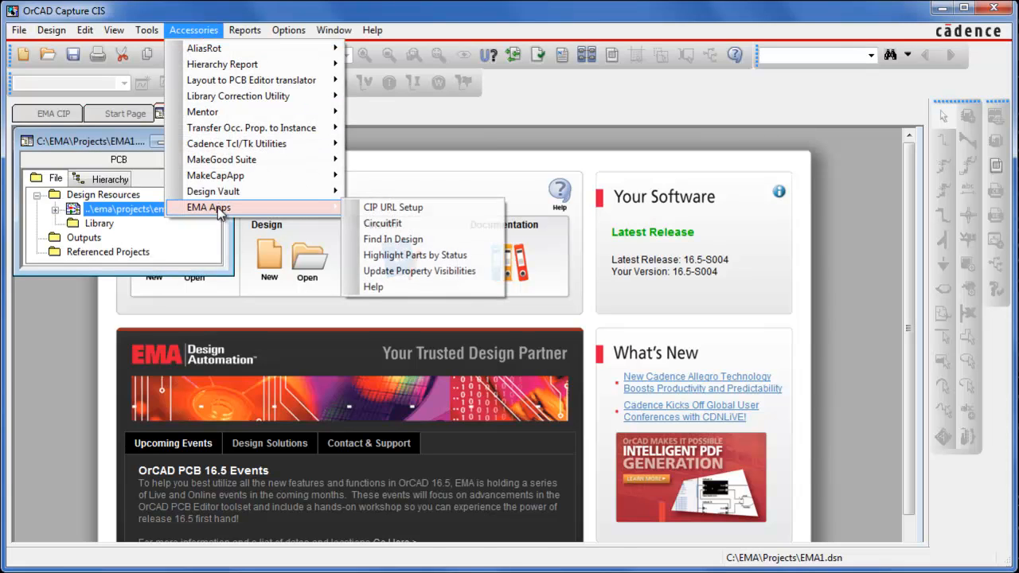
pyautogui.click(393, 239)
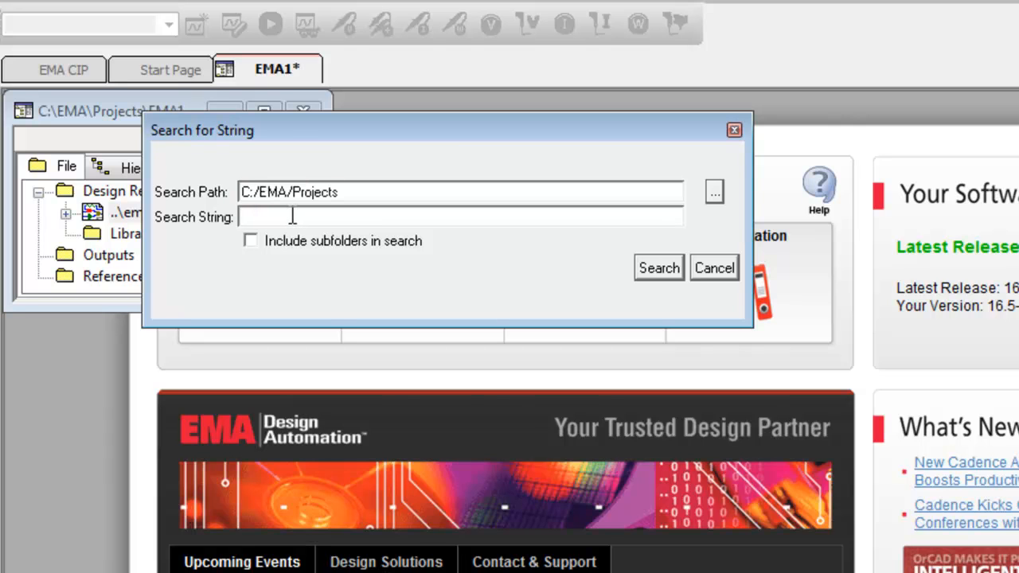
# Search C:/EMA/Projects including subfolders for the string EMA-00003823 and produce the results log.
pyautogui.write('EMA')
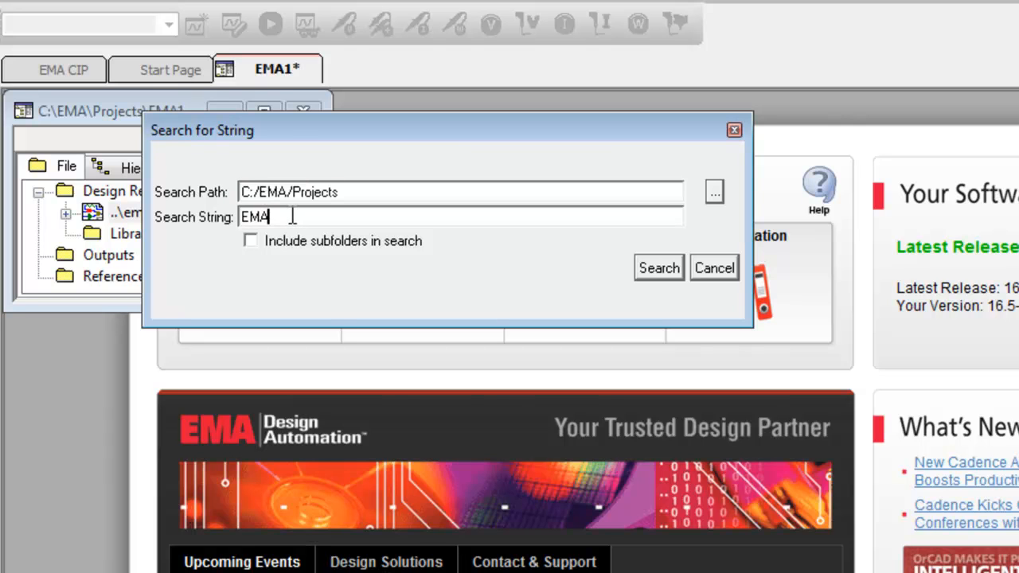
pyautogui.write('-000')
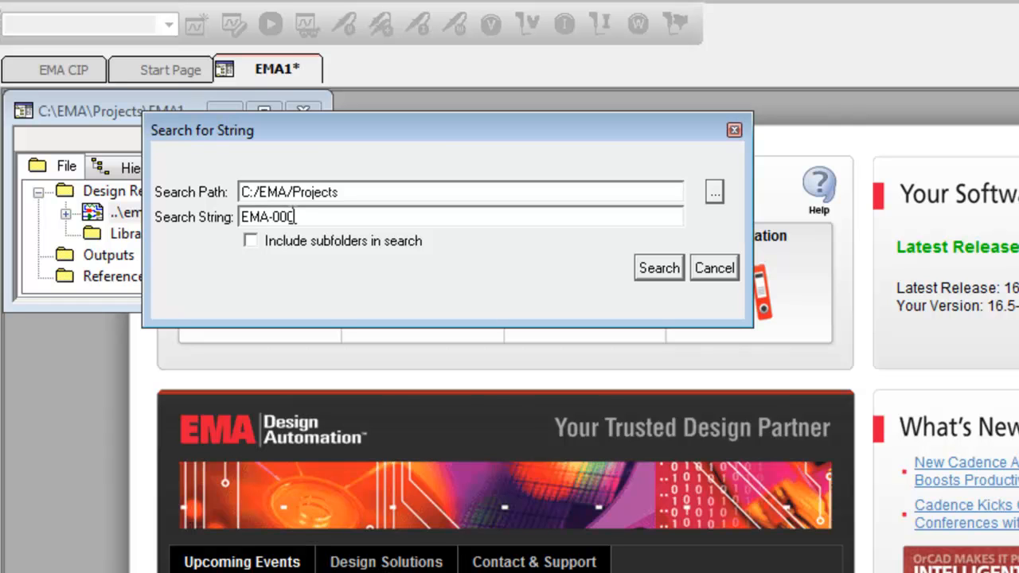
pyautogui.write('03823')
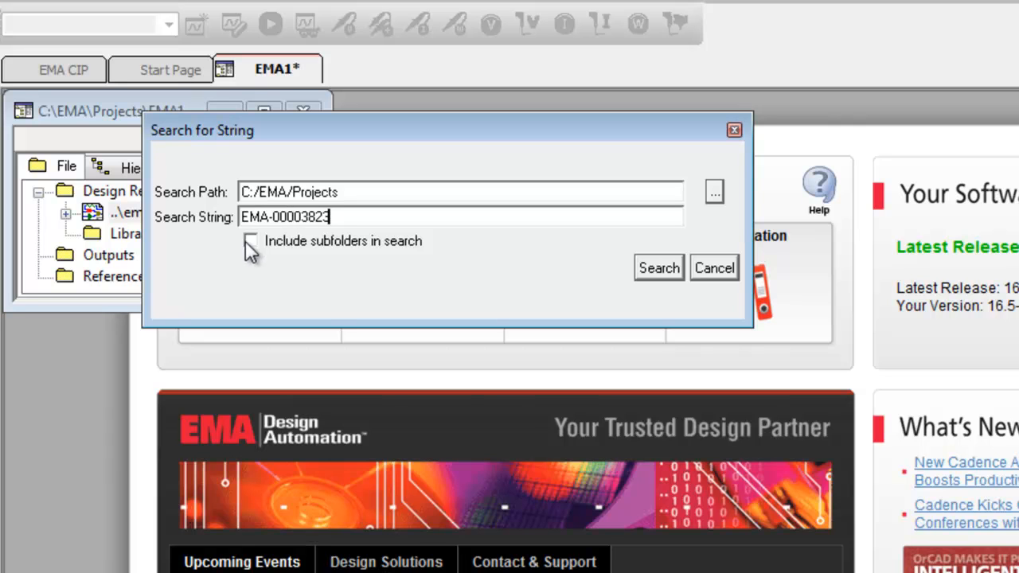
pyautogui.click(252, 241)
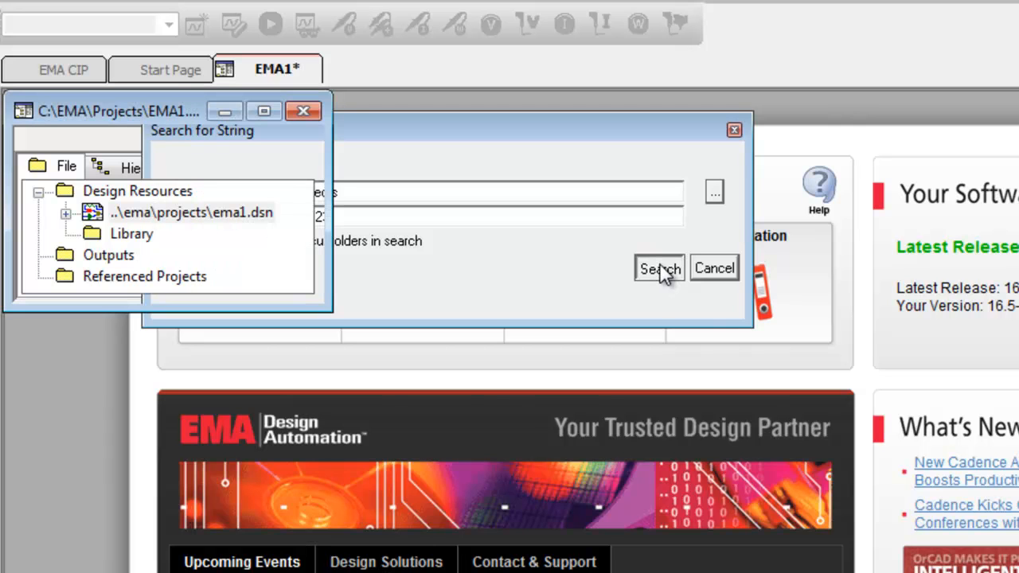
pyautogui.click(660, 268)
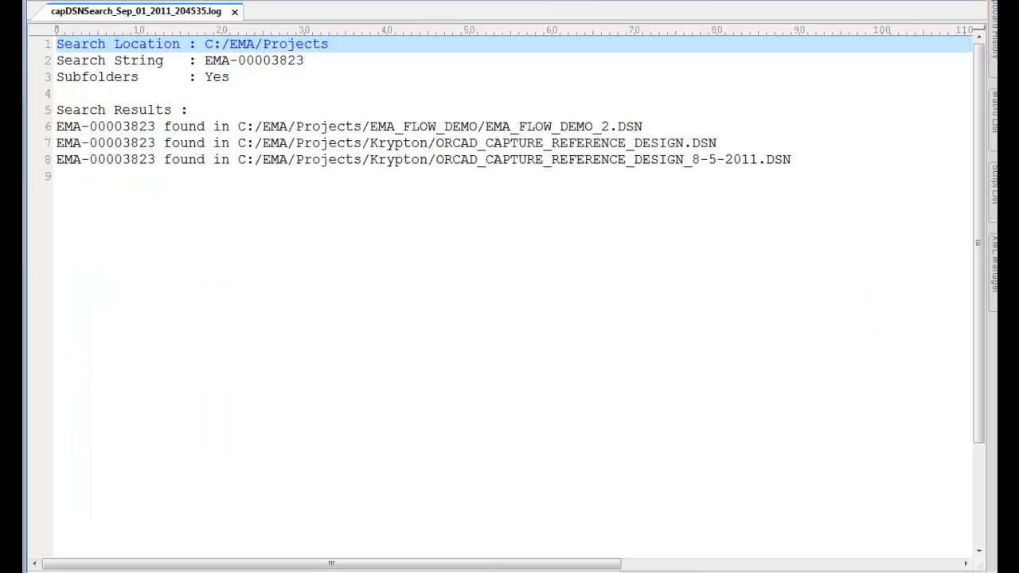